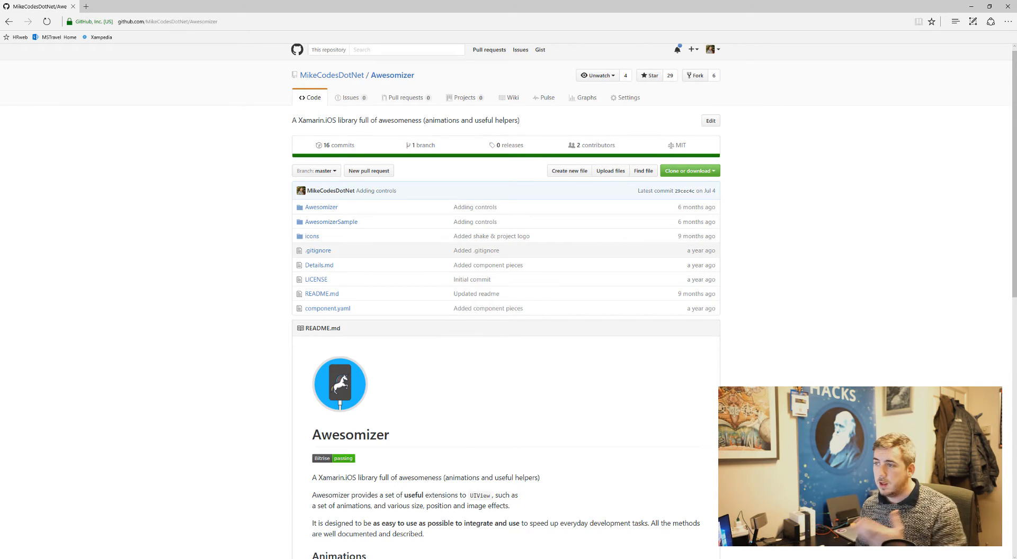
Step: Read through the Awesomizer README on GitHub and go into the AwesomizerSample folder
scroll(down, 3)
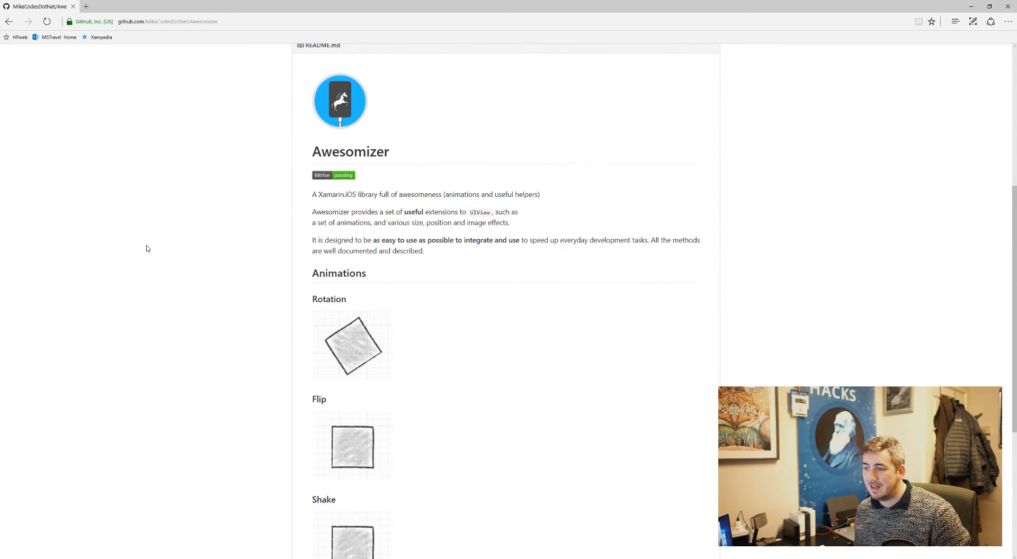
scroll(down, 3)
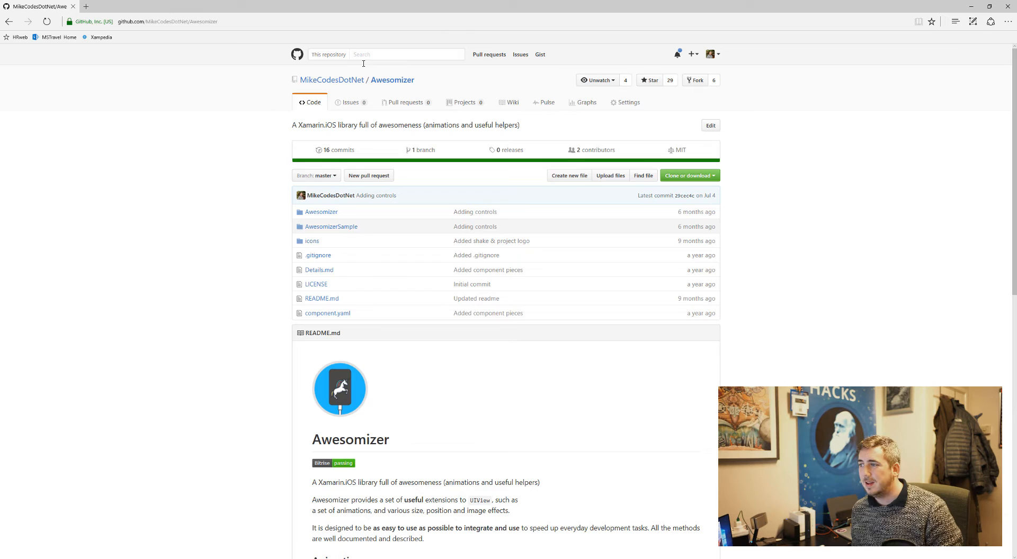
mouse_move(321, 212)
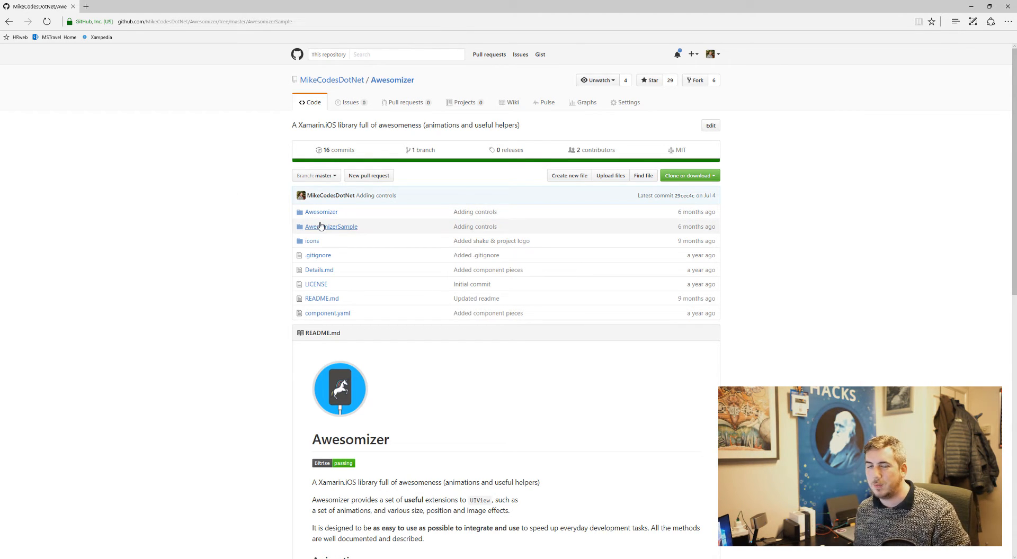
click(331, 227)
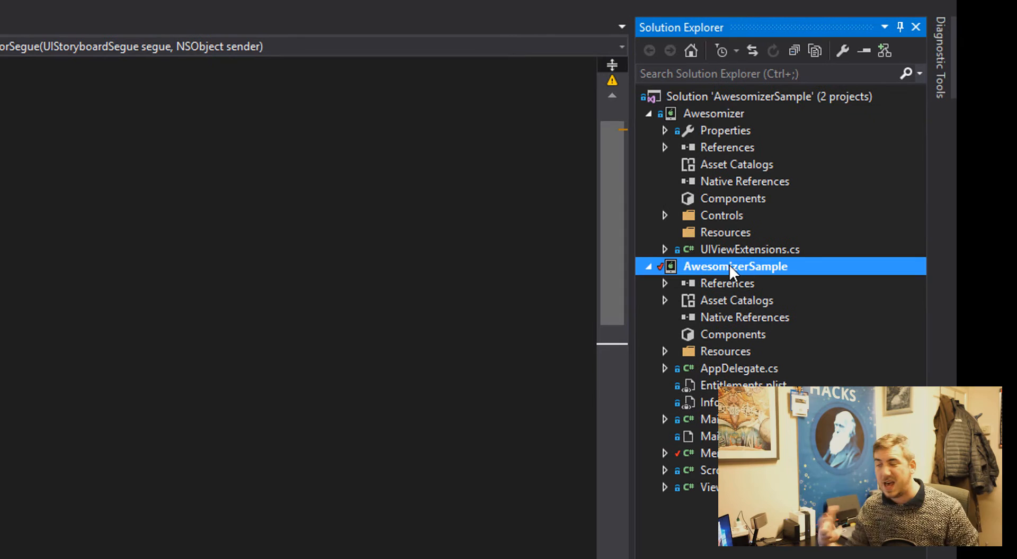
Step: Open UIViewExtensions.cs from the Awesomizer library project in the editor
click(750, 249)
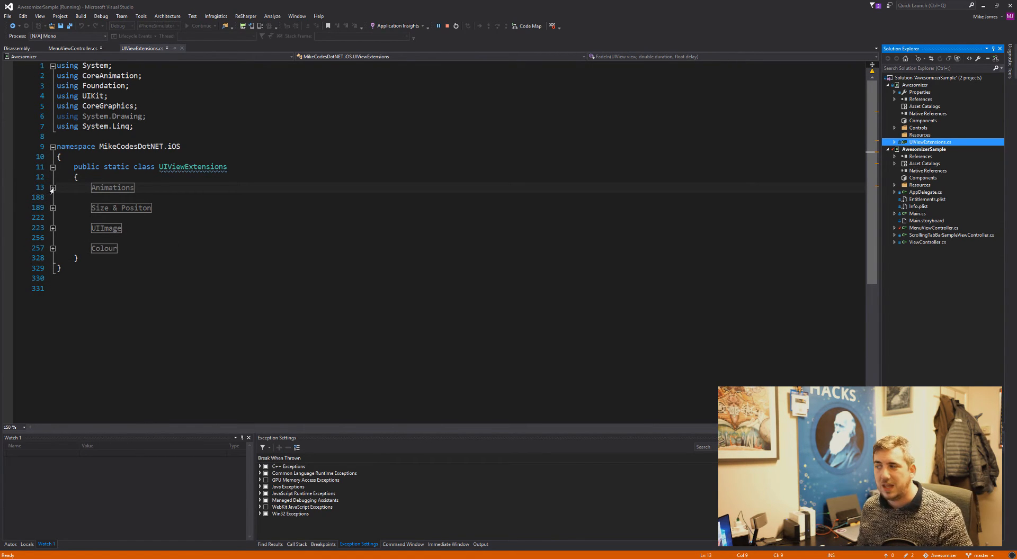
double_click(112, 187)
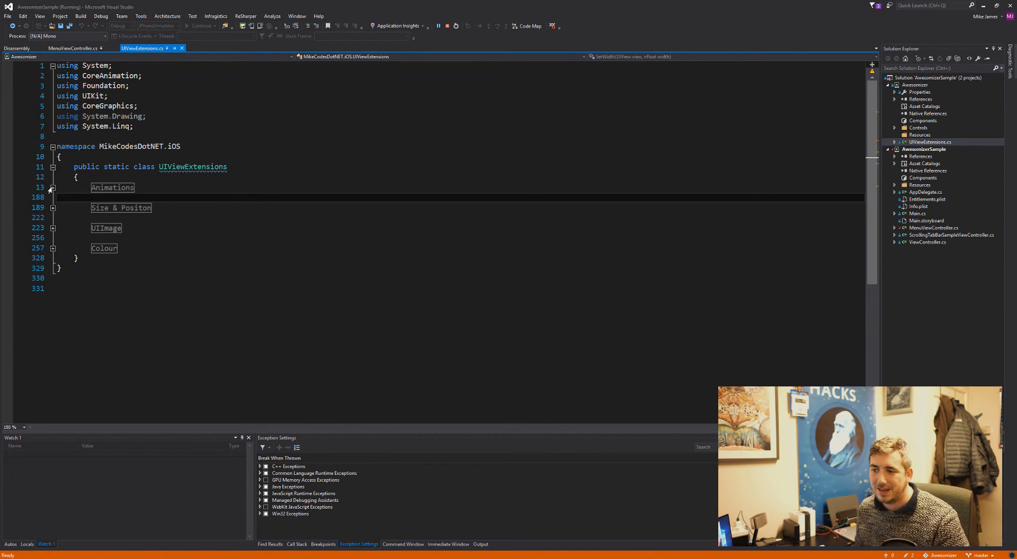
Step: Expand the Animations region and read through the shake, pop, pulse, flip, rotate and motion-effect methods
click(53, 187)
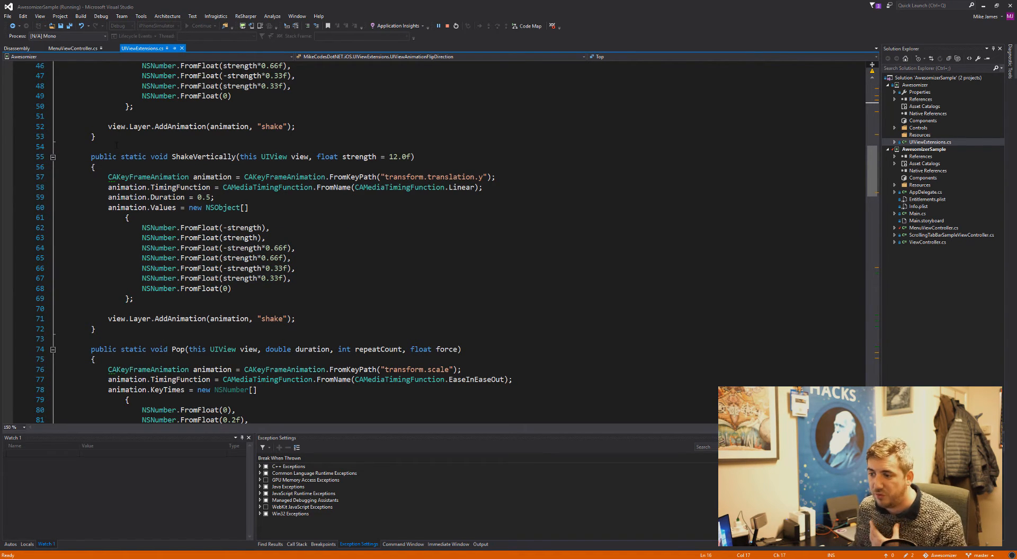
scroll(down, 3)
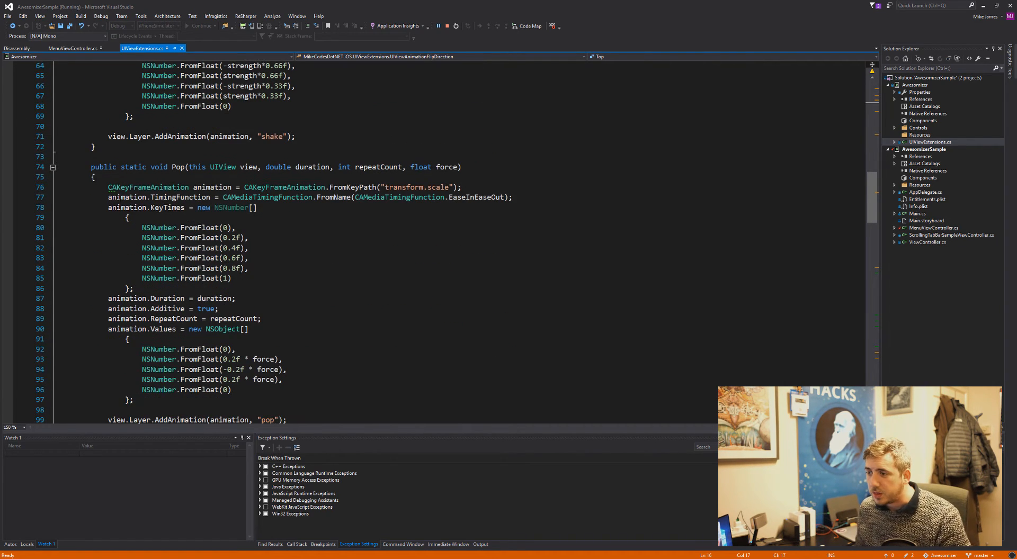
scroll(down, 3)
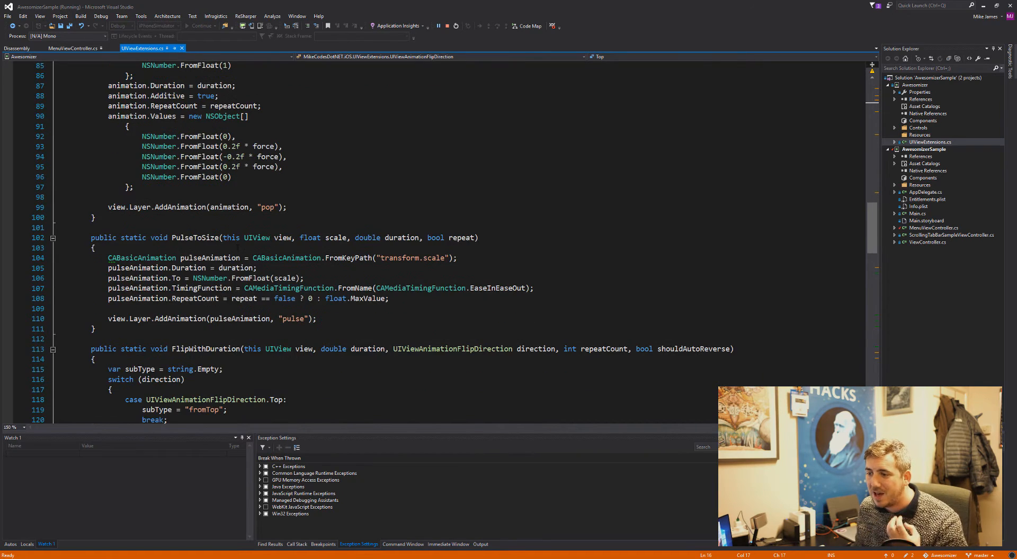
scroll(down, 3)
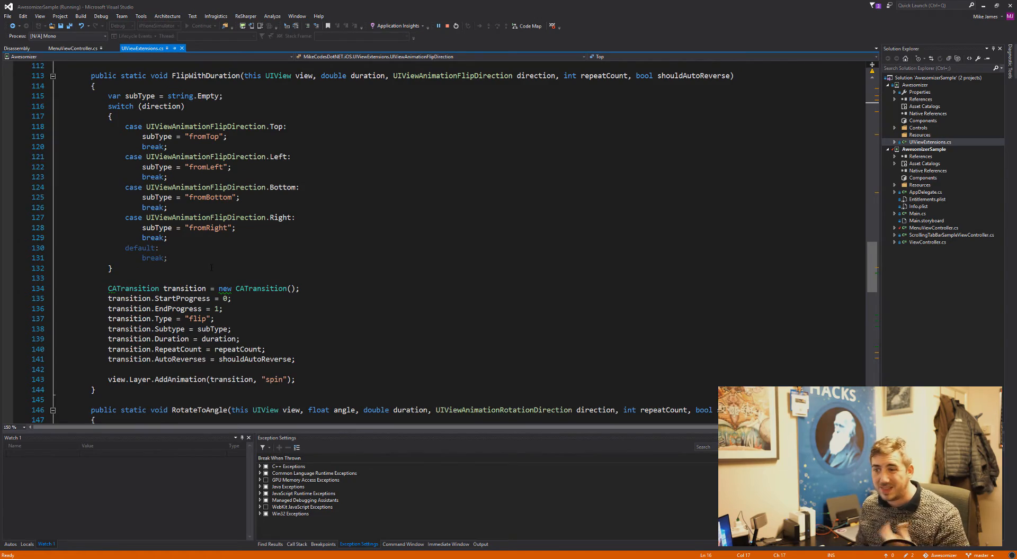
scroll(down, 3)
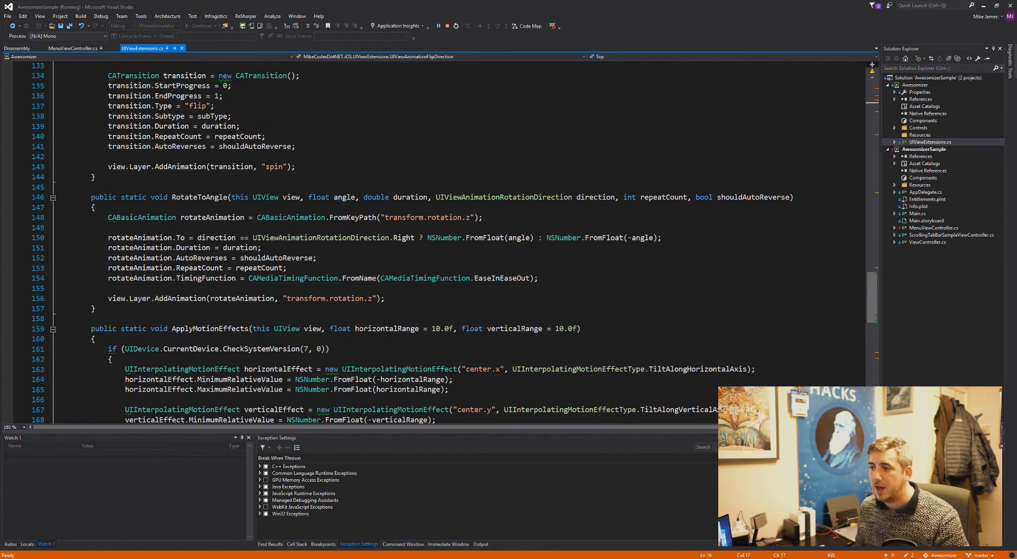
scroll(down, 3)
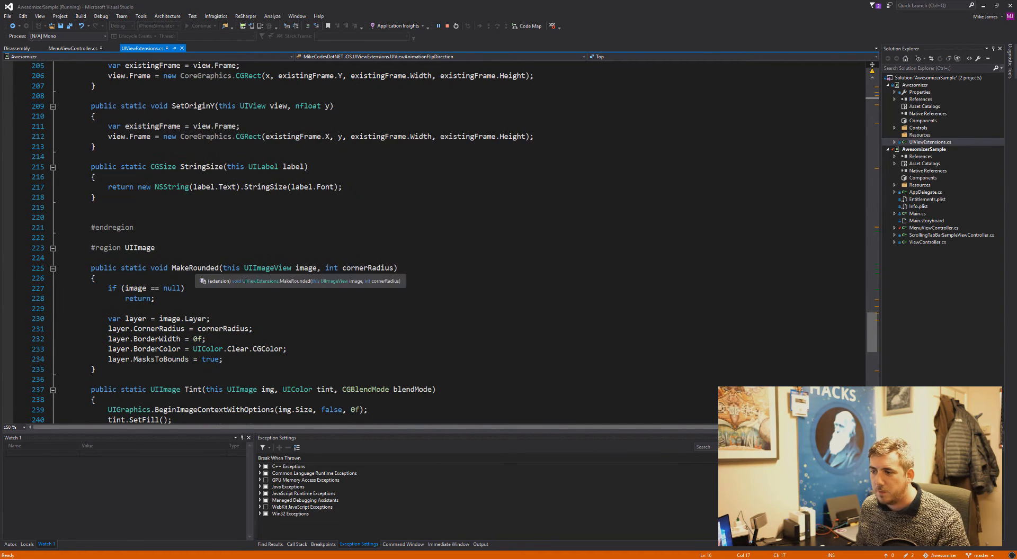
Step: Select MakeRounded and read the Tint, ToUIColor, hex parsing, Lighten and Darken colour helpers
double_click(194, 268)
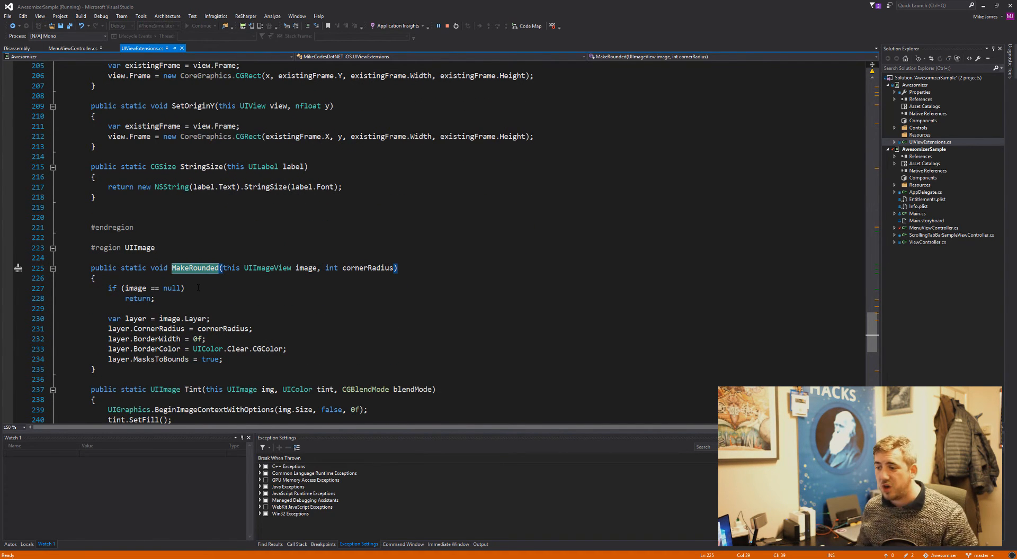
scroll(down, 3)
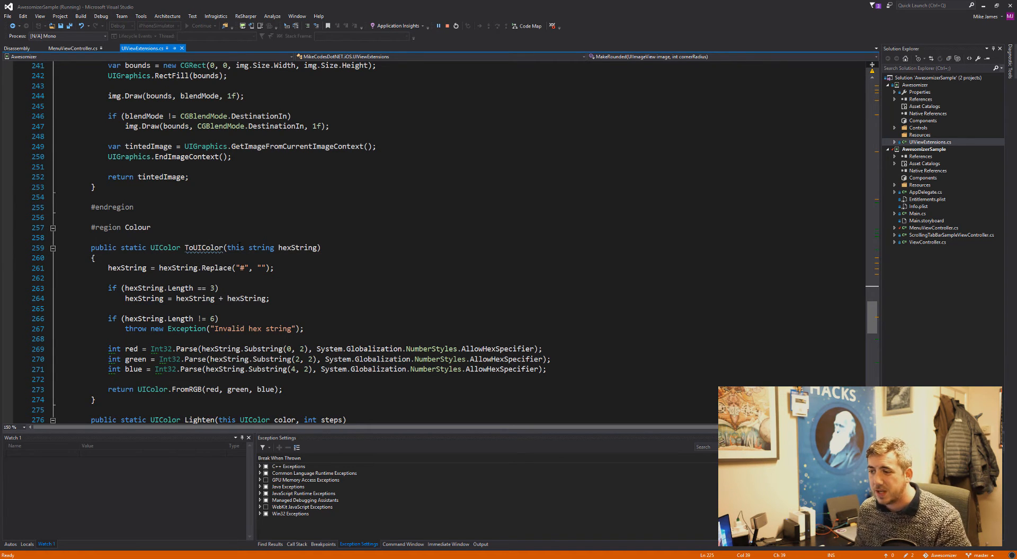
scroll(down, 3)
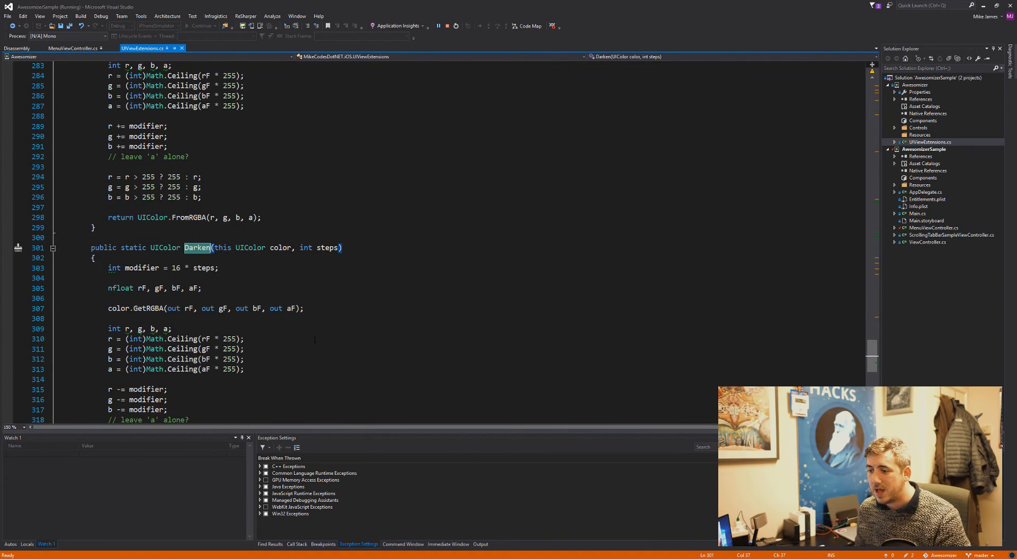
scroll(down, 3)
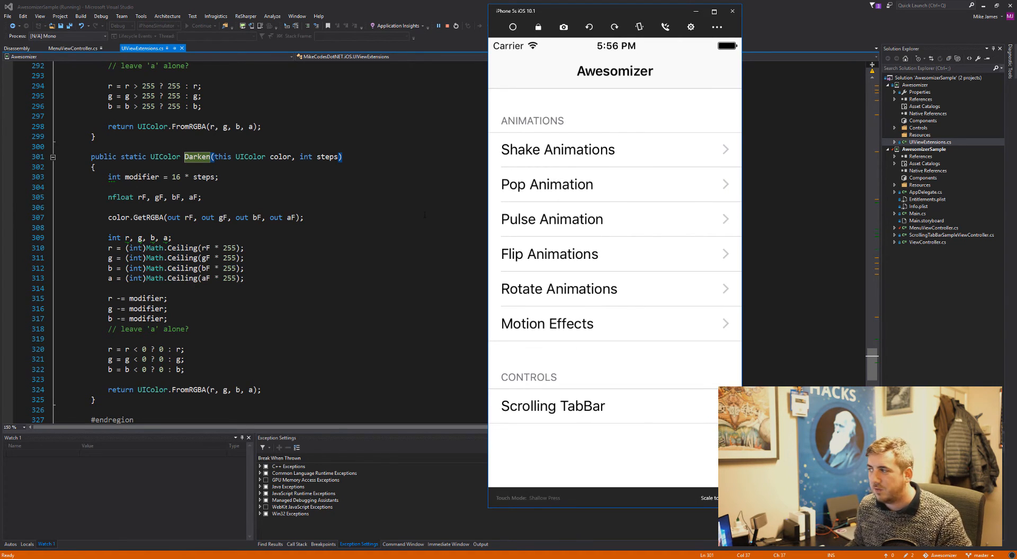
Step: With MenuViewController.cs open, demo the Xamarin logo's shake effects in the simulator and return to the animations menu
click(74, 48)
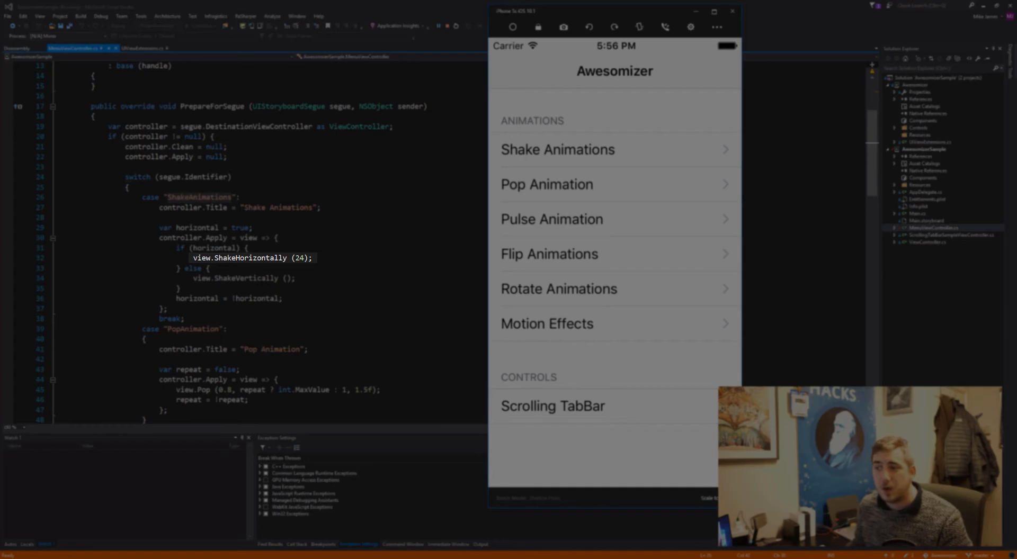
mouse_move(258, 258)
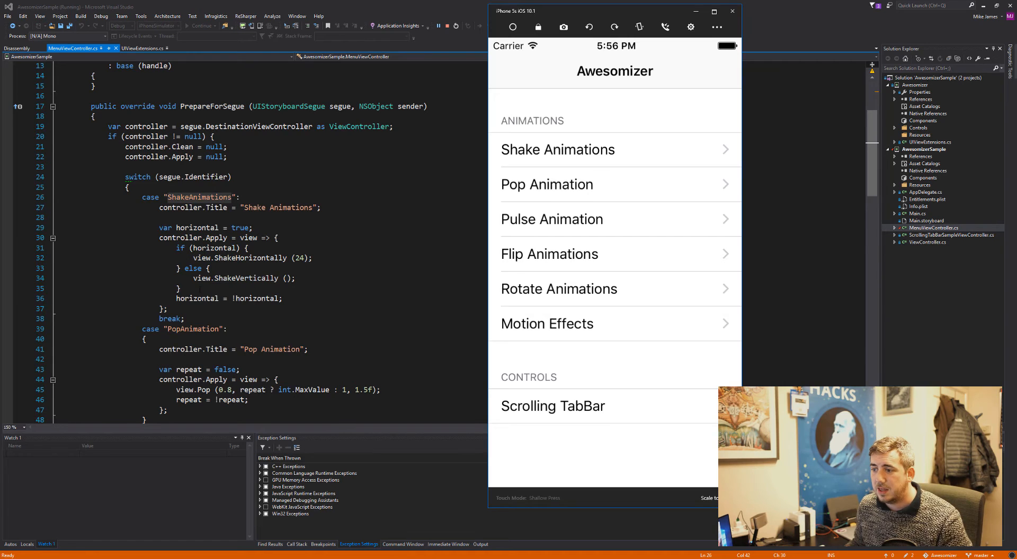
click(557, 149)
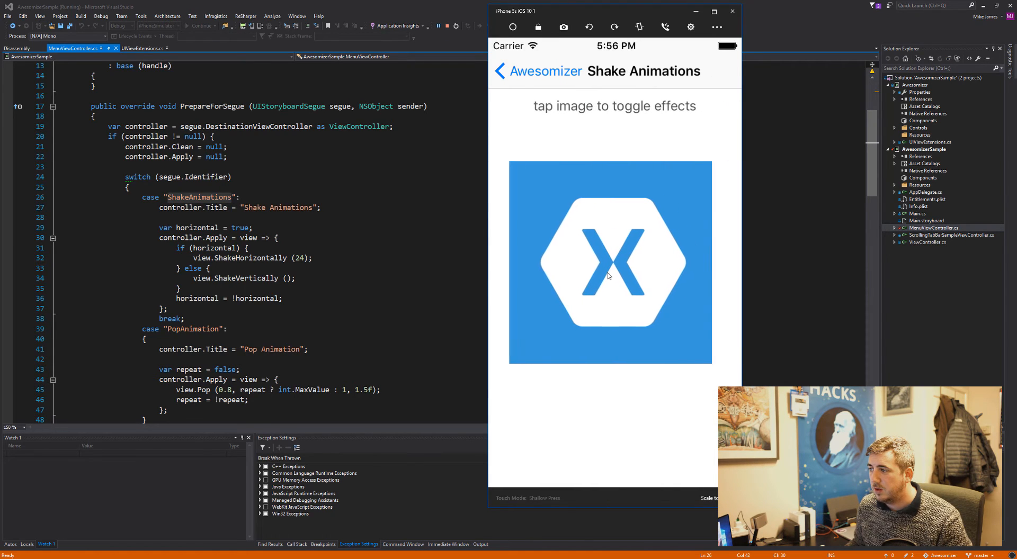
click(610, 262)
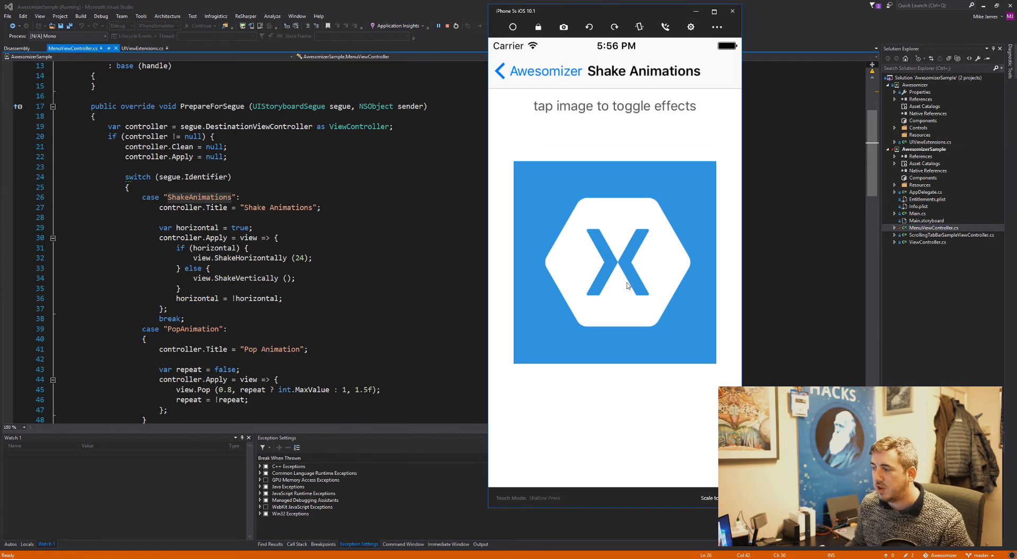
click(614, 263)
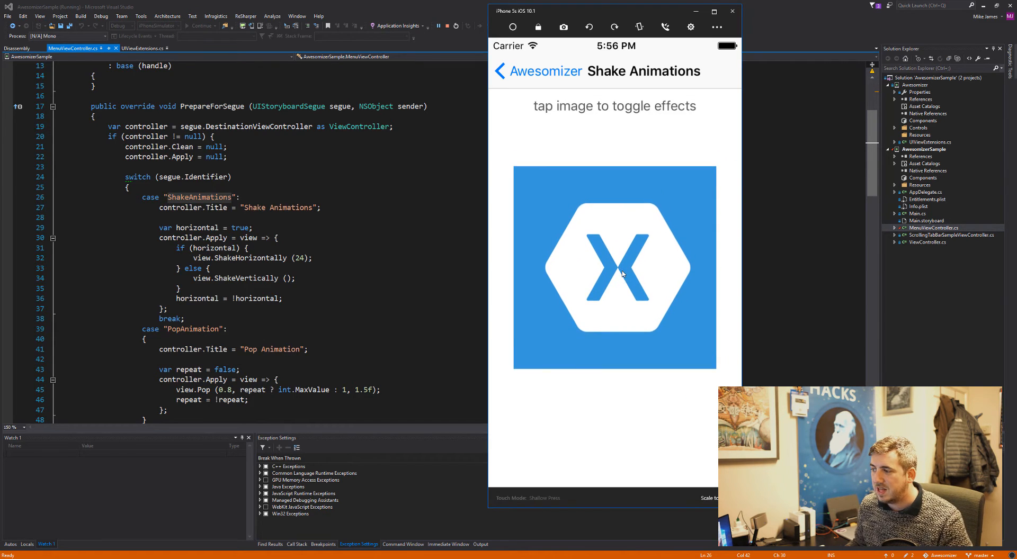
click(615, 272)
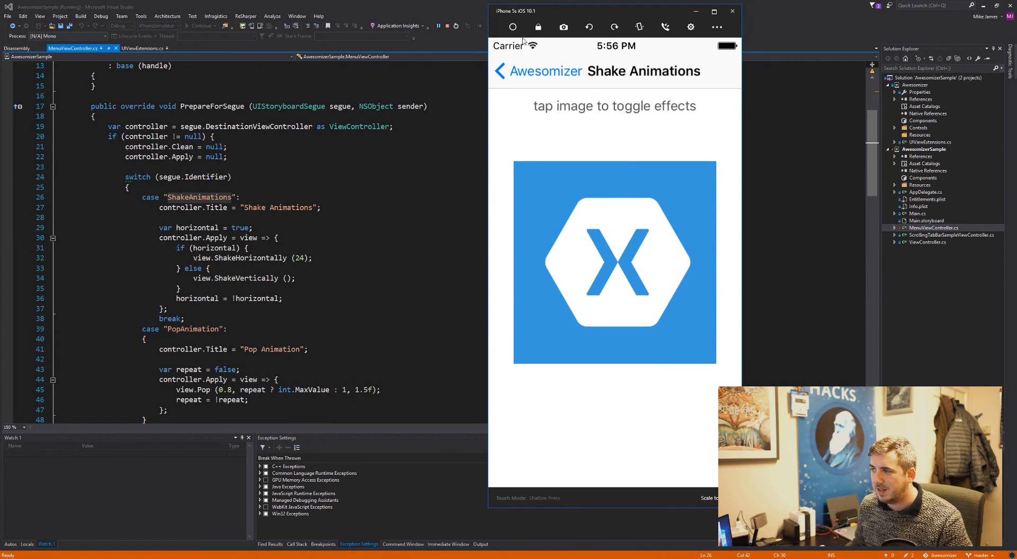
click(499, 71)
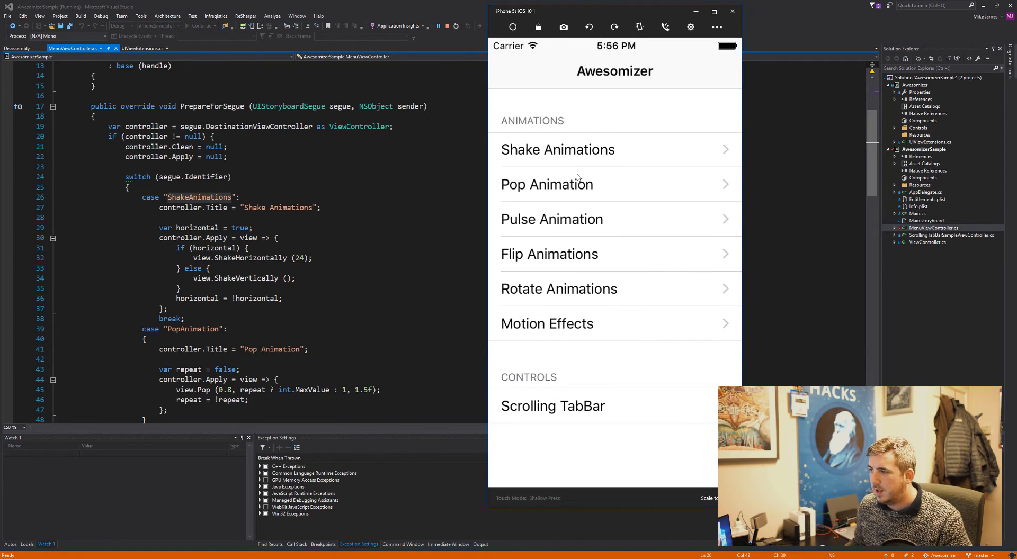
click(547, 183)
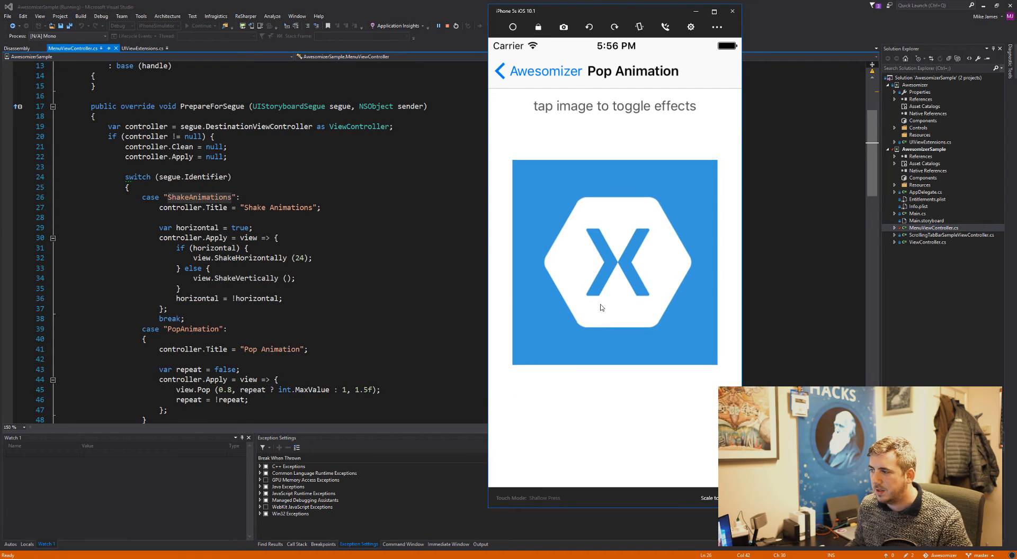
click(499, 71)
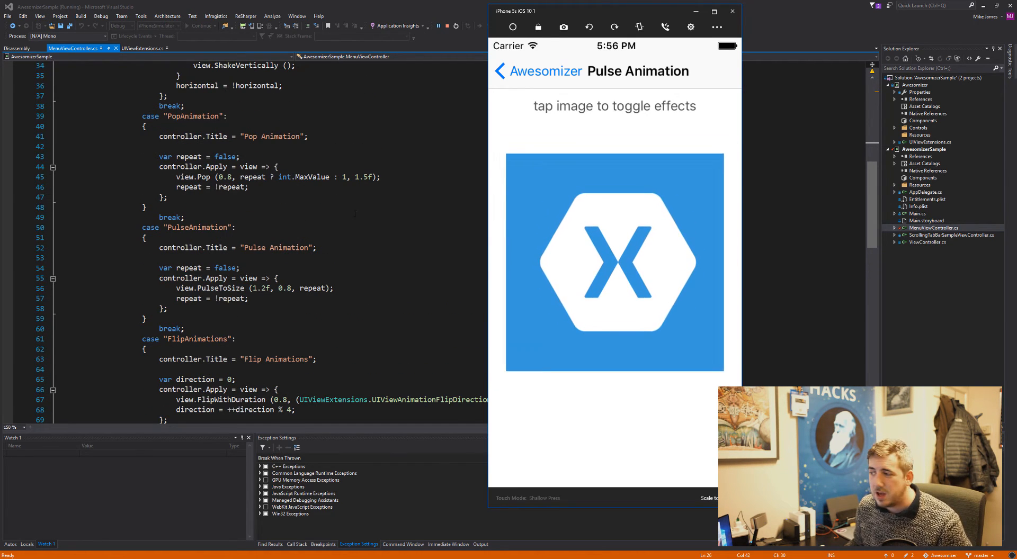
click(498, 71)
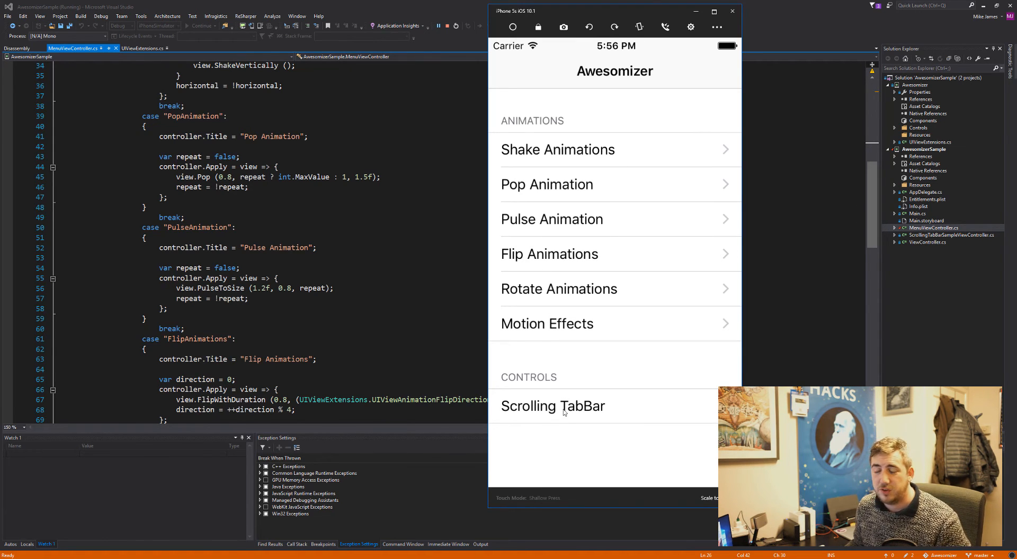
mouse_move(571, 409)
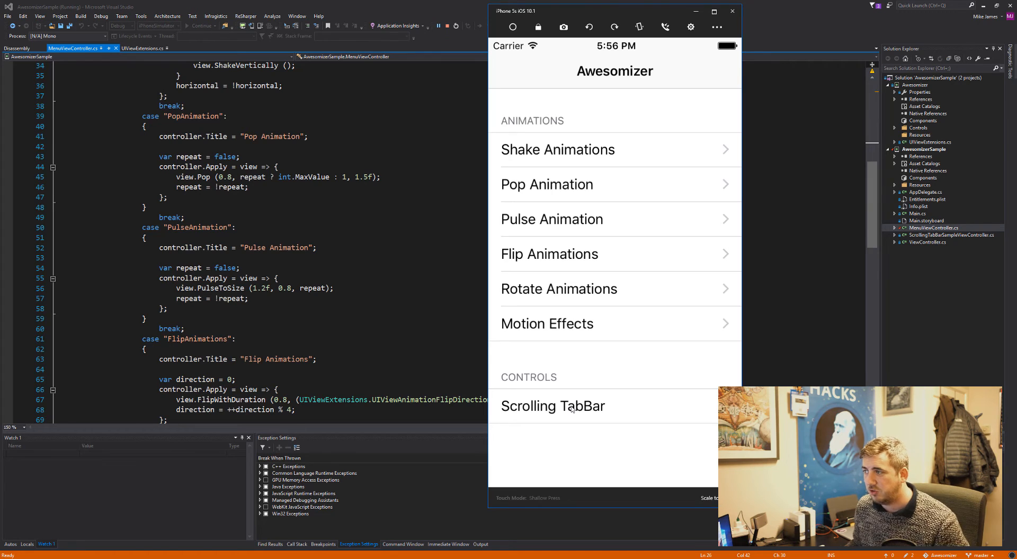
click(552, 406)
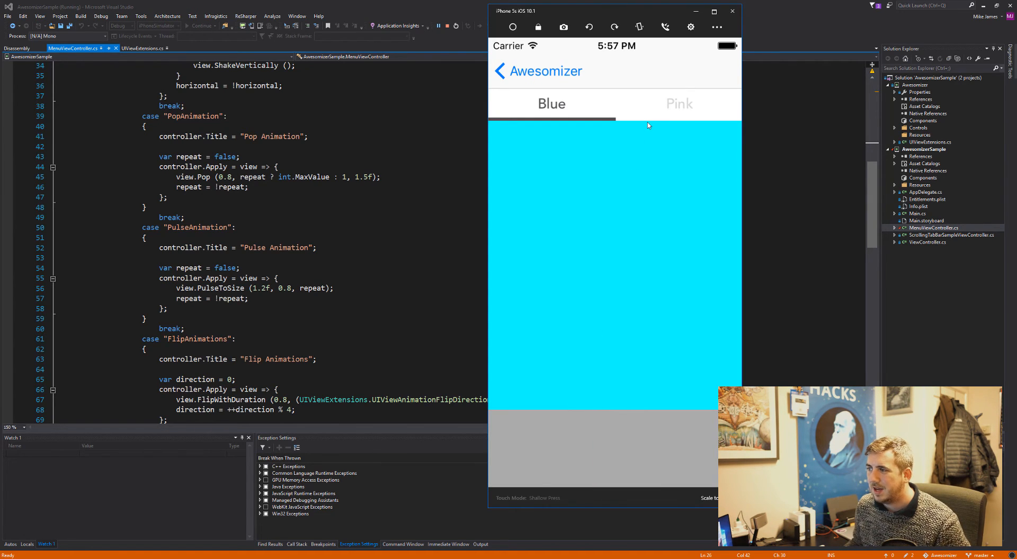
mouse_move(648, 108)
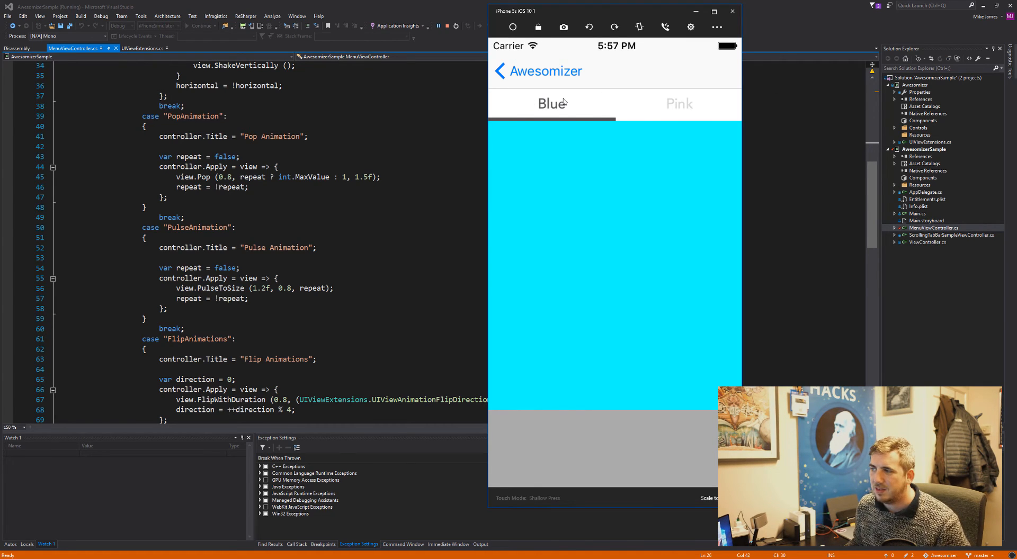
mouse_move(665, 425)
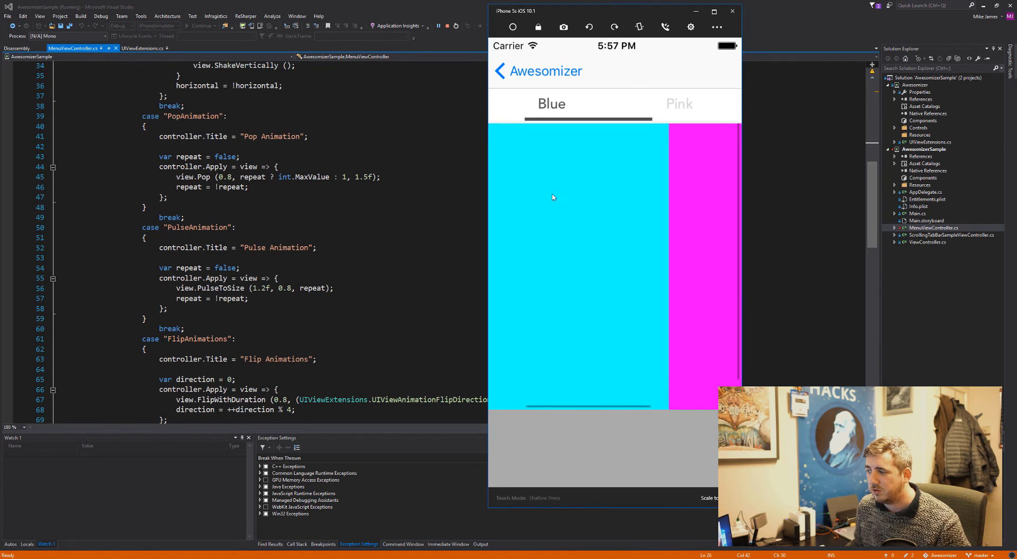
click(679, 104)
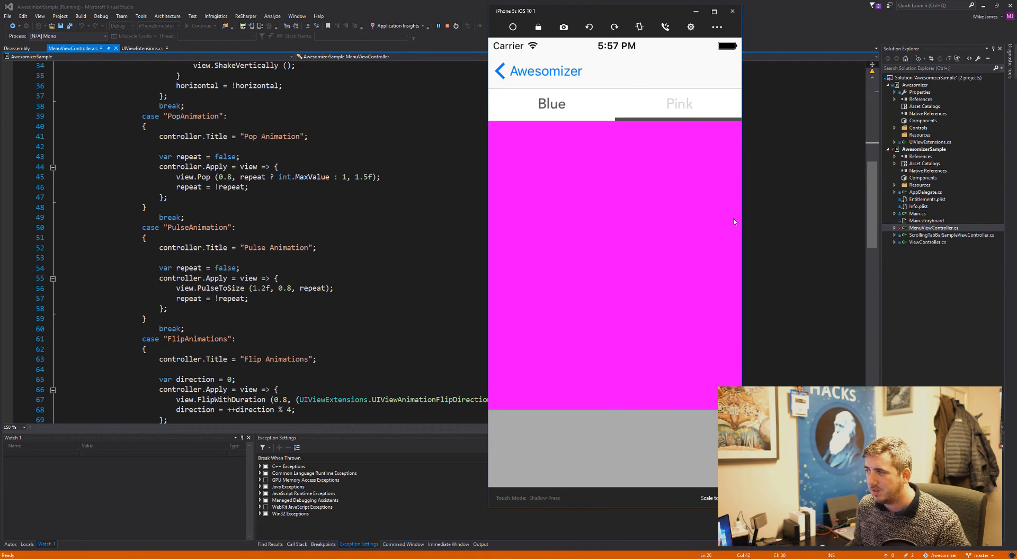
click(550, 104)
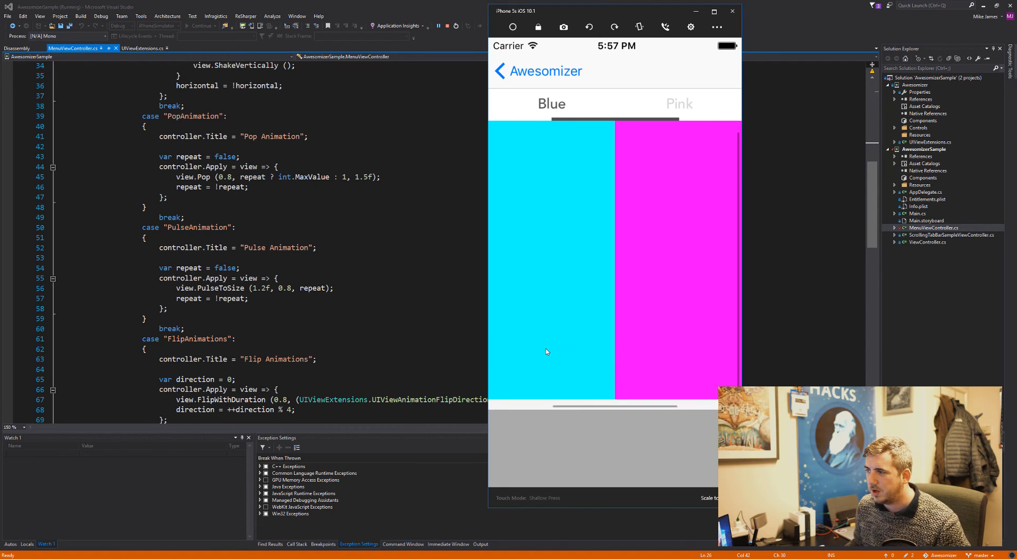
click(551, 102)
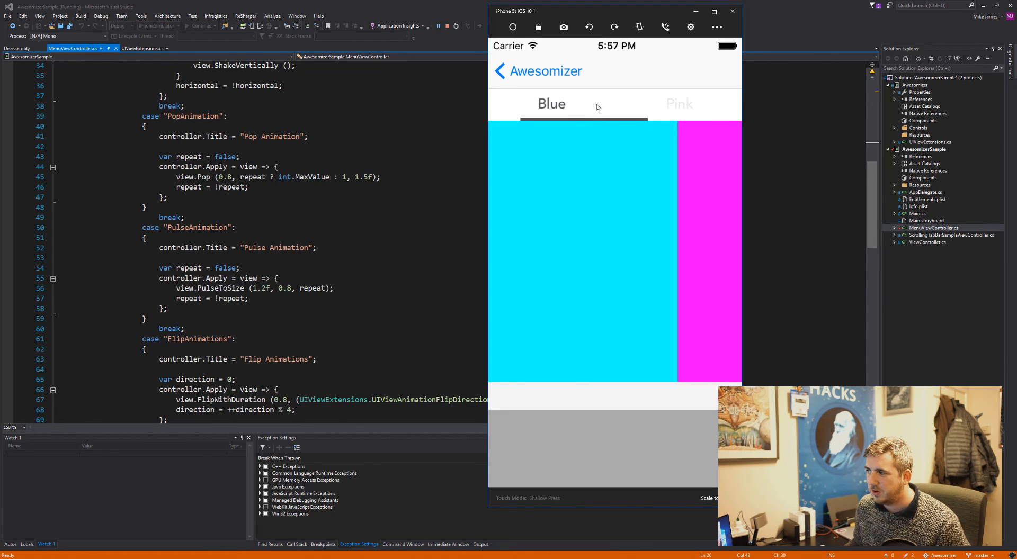
click(679, 104)
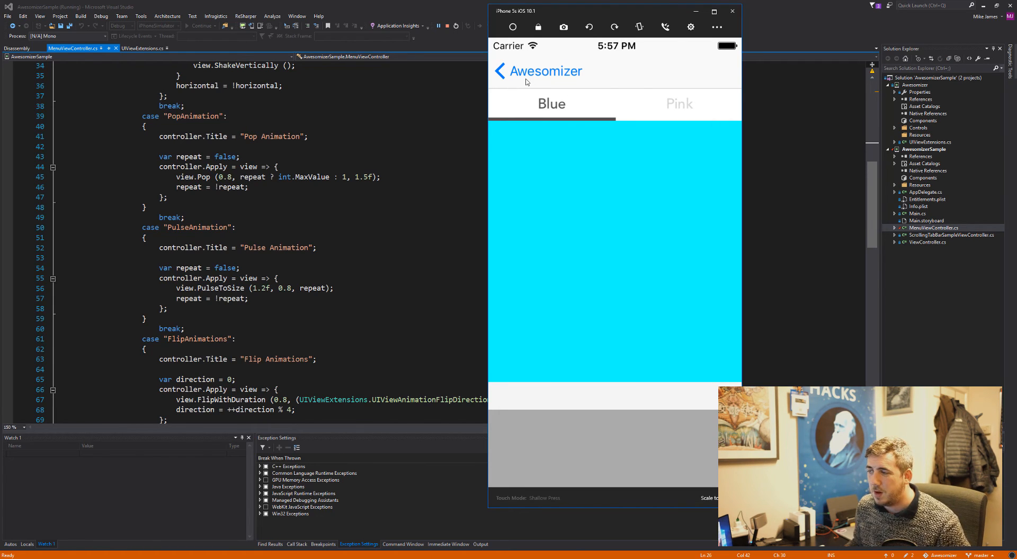
click(679, 104)
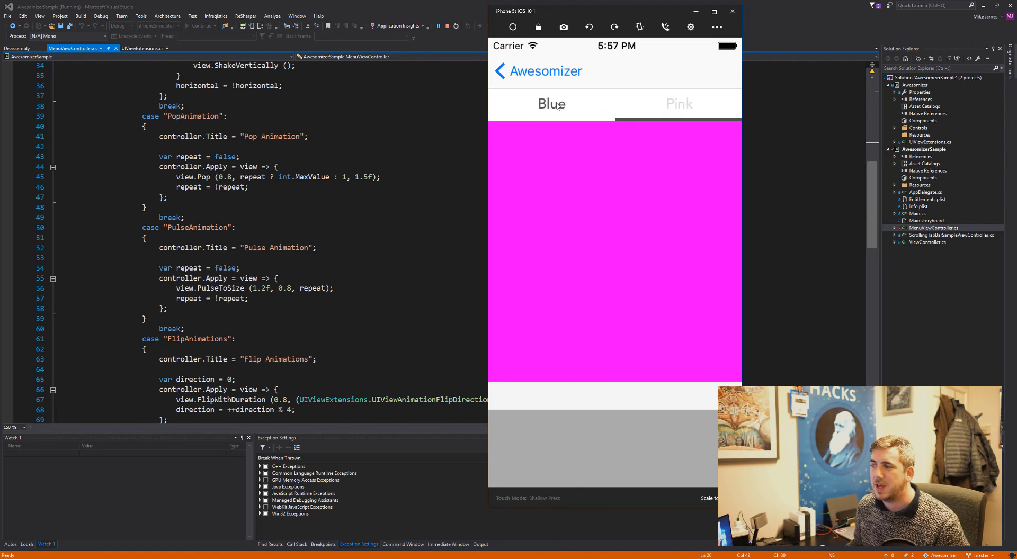
click(499, 71)
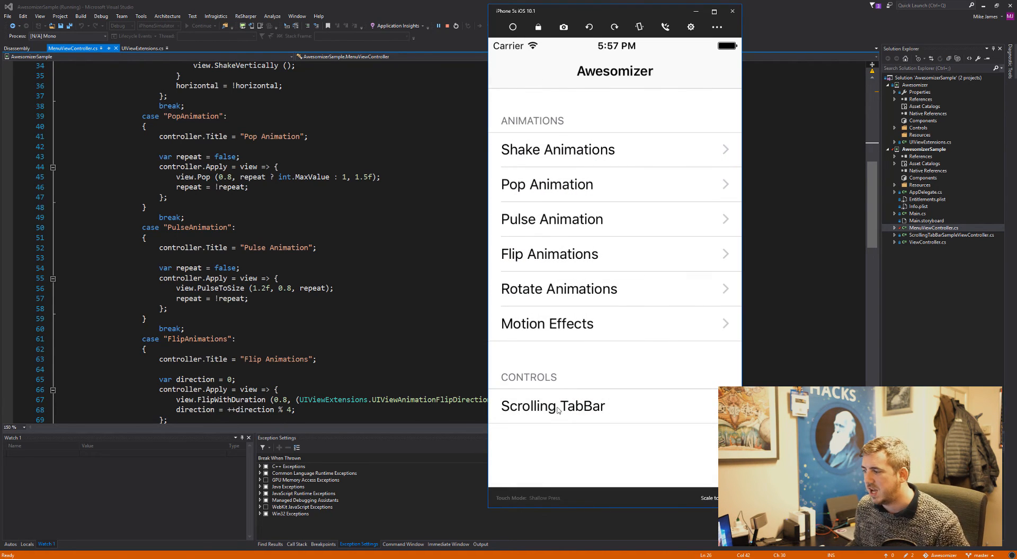
mouse_move(504, 412)
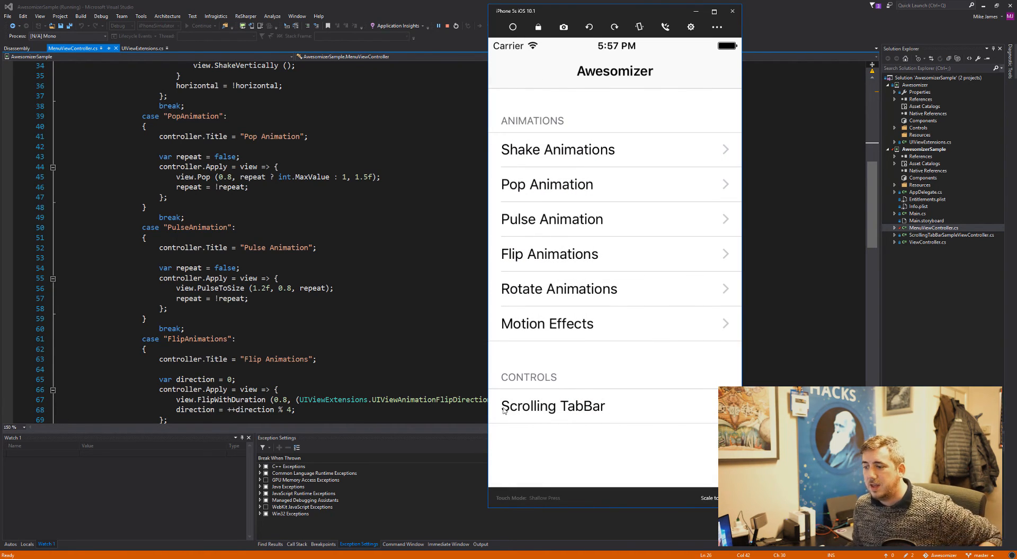